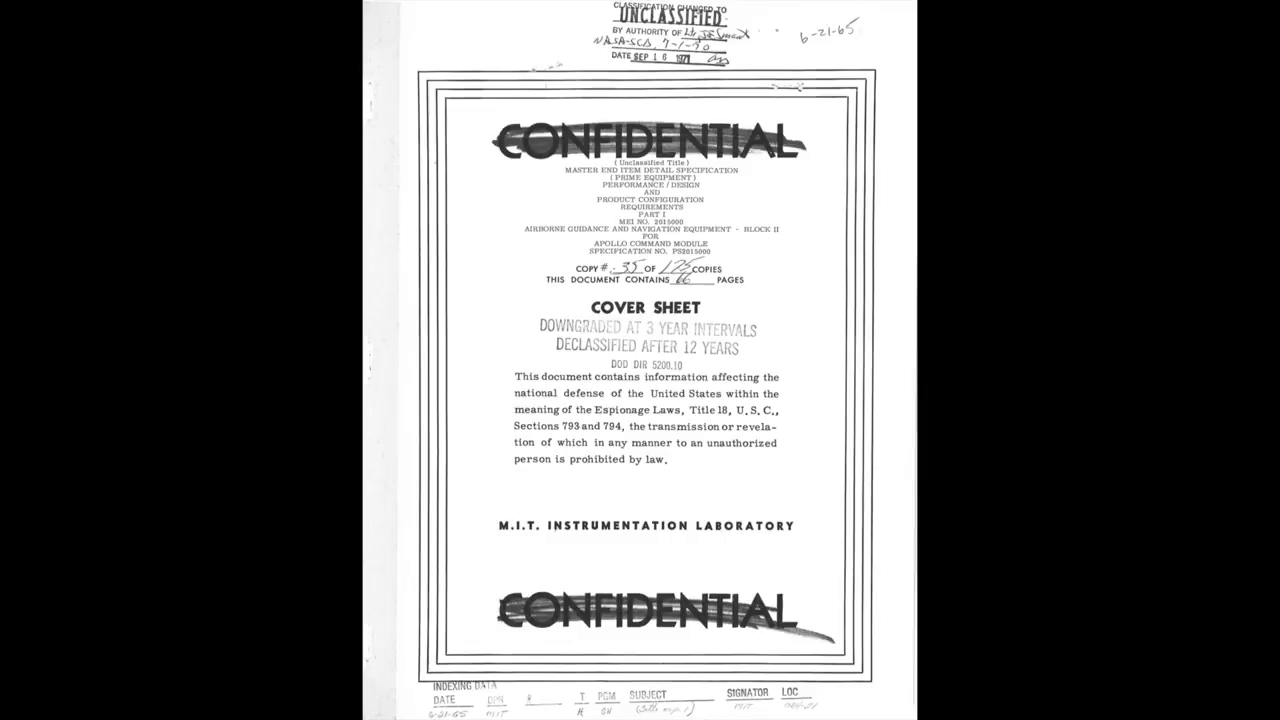
pyautogui.scroll(-3)
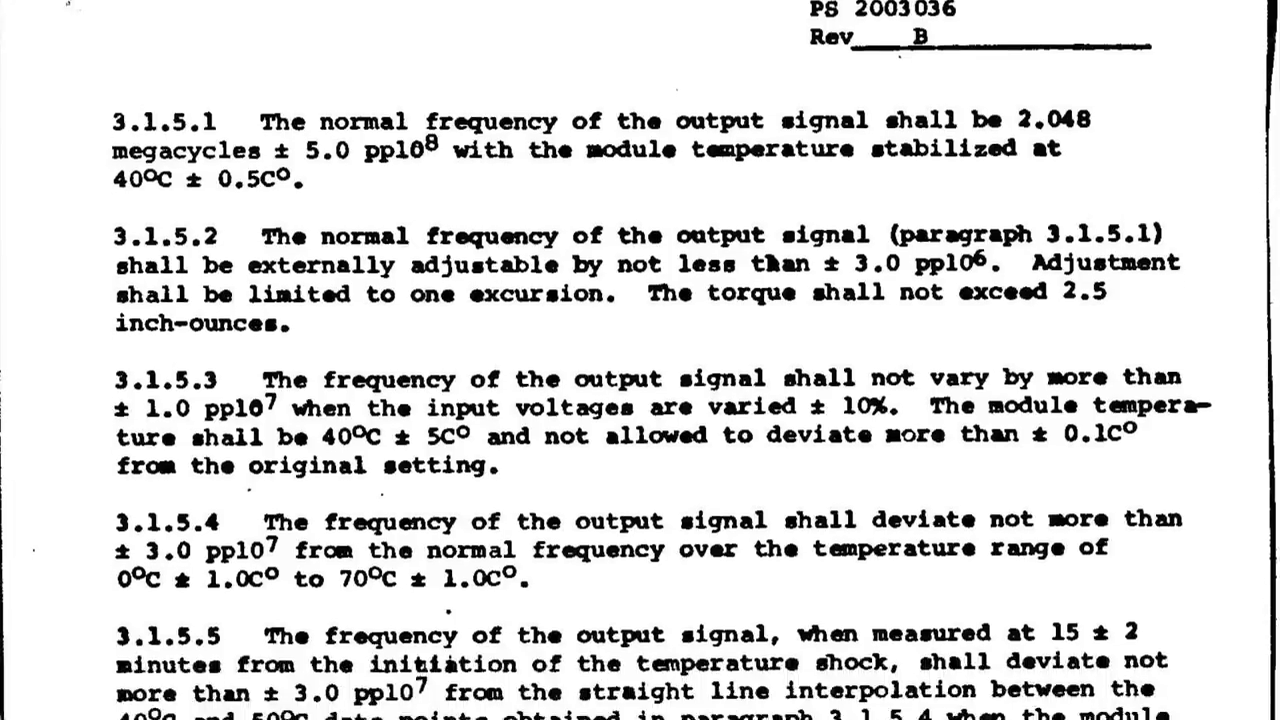
pyautogui.scroll(-3)
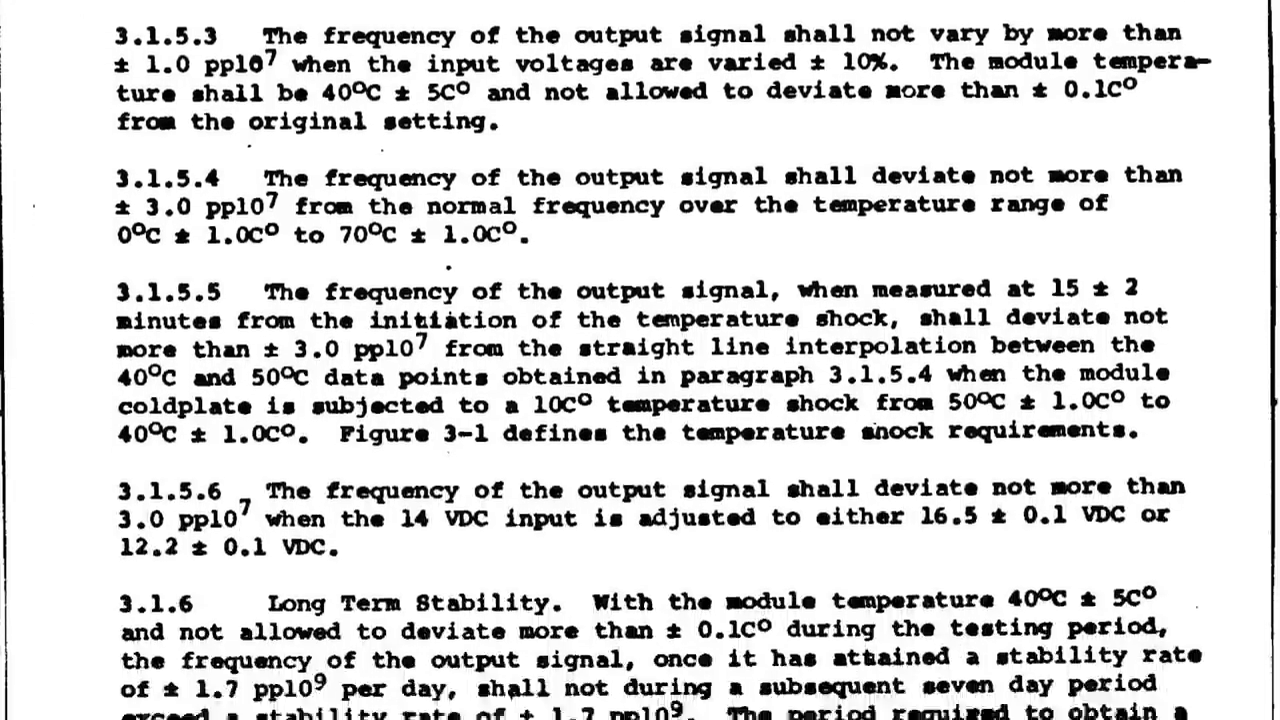
pyautogui.scroll(-3)
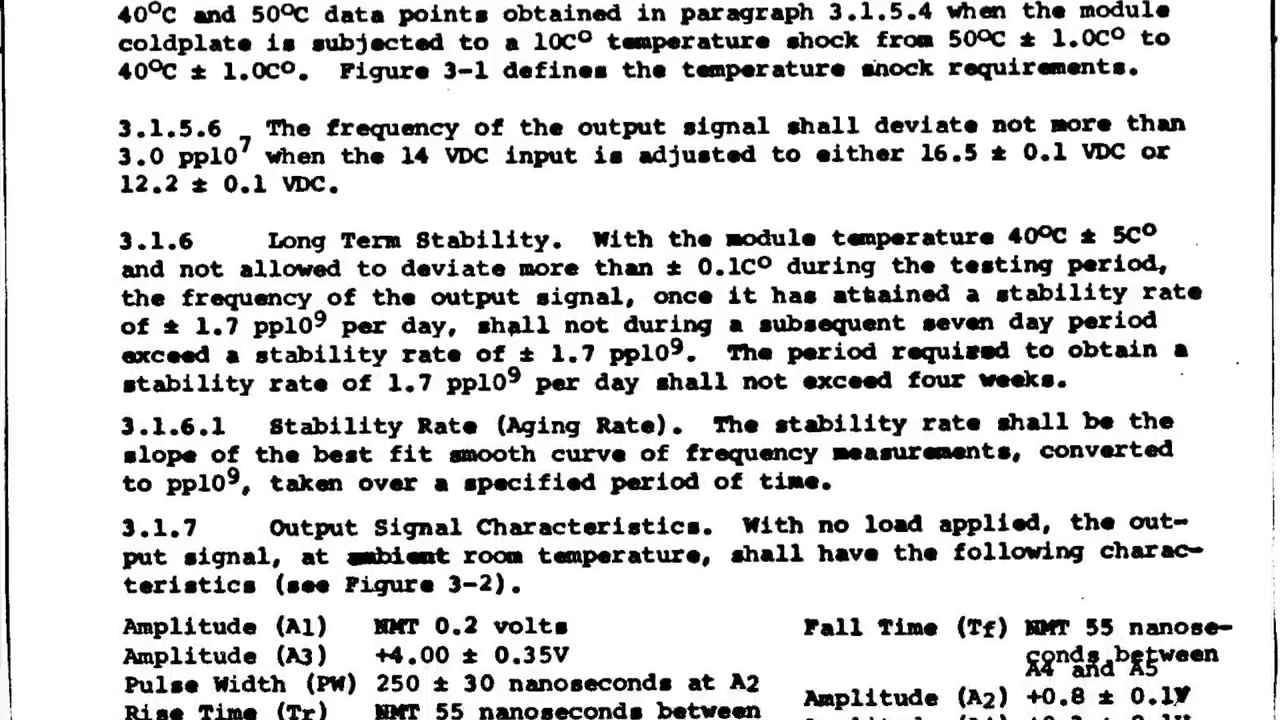